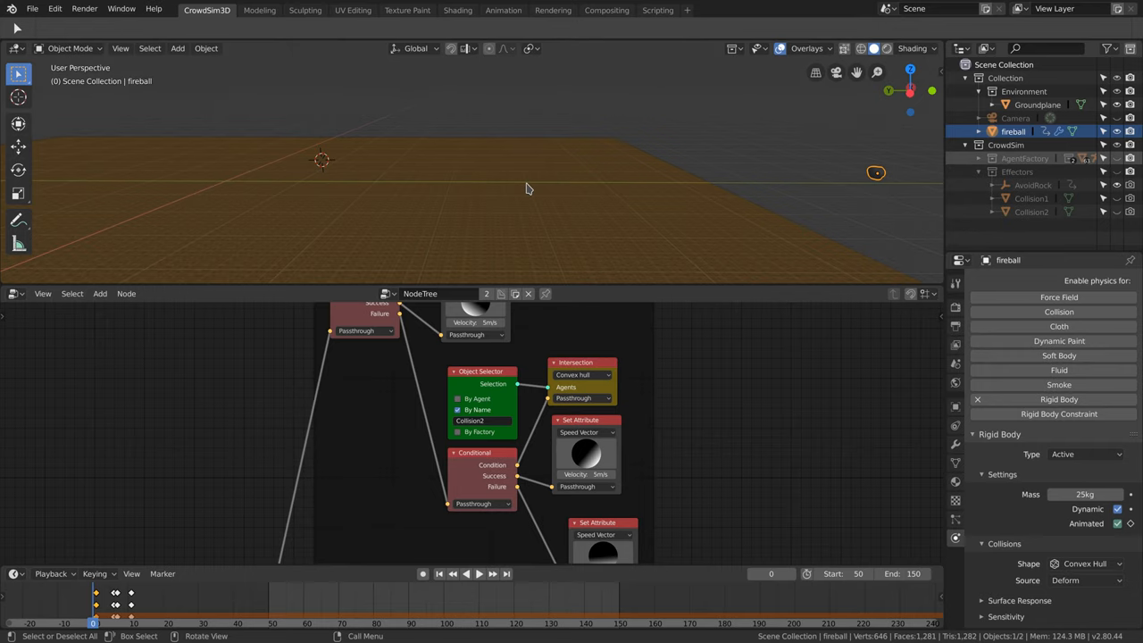
mouse_move(872, 204)
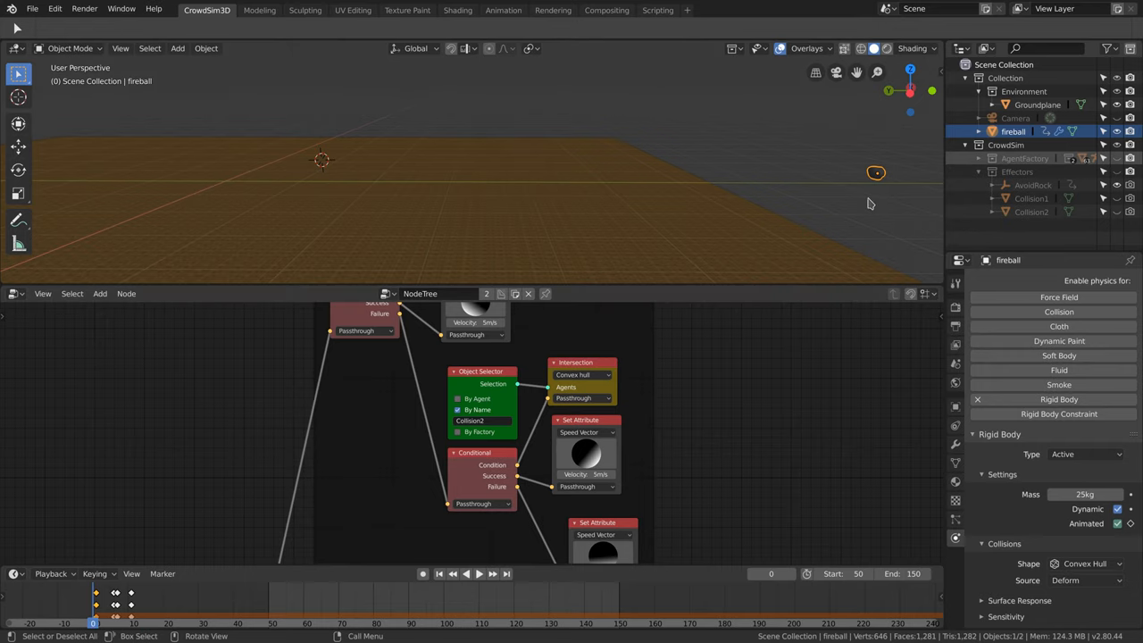
Inspect the ground plane and fireball rigid bodies, then unhide the Effectors collection in the viewport
left_click(1038, 103)
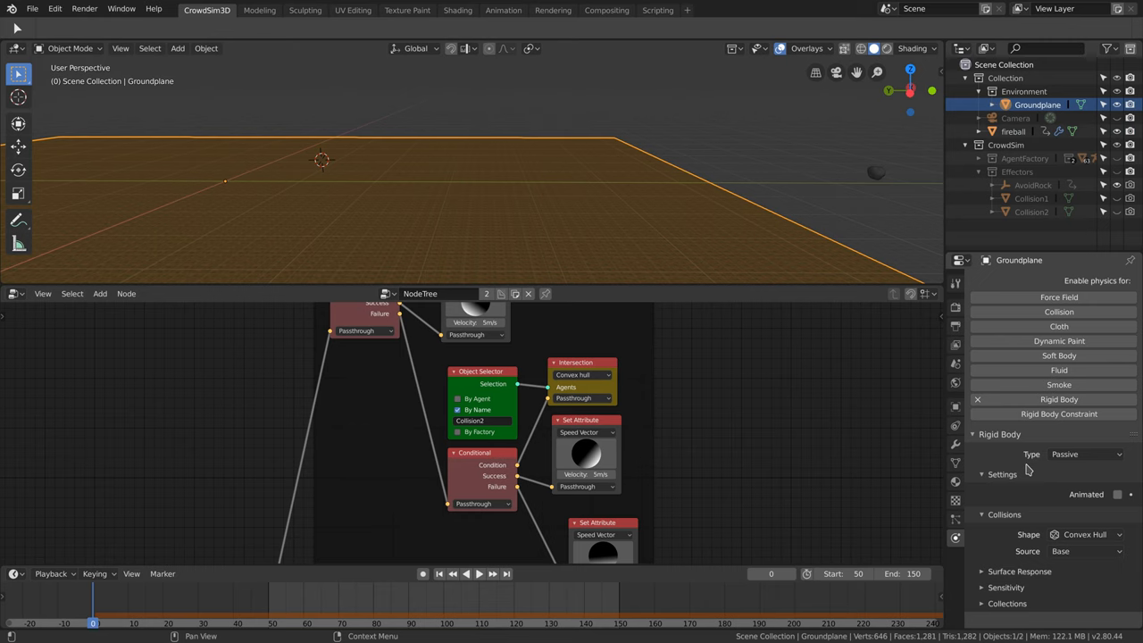
left_click(1014, 133)
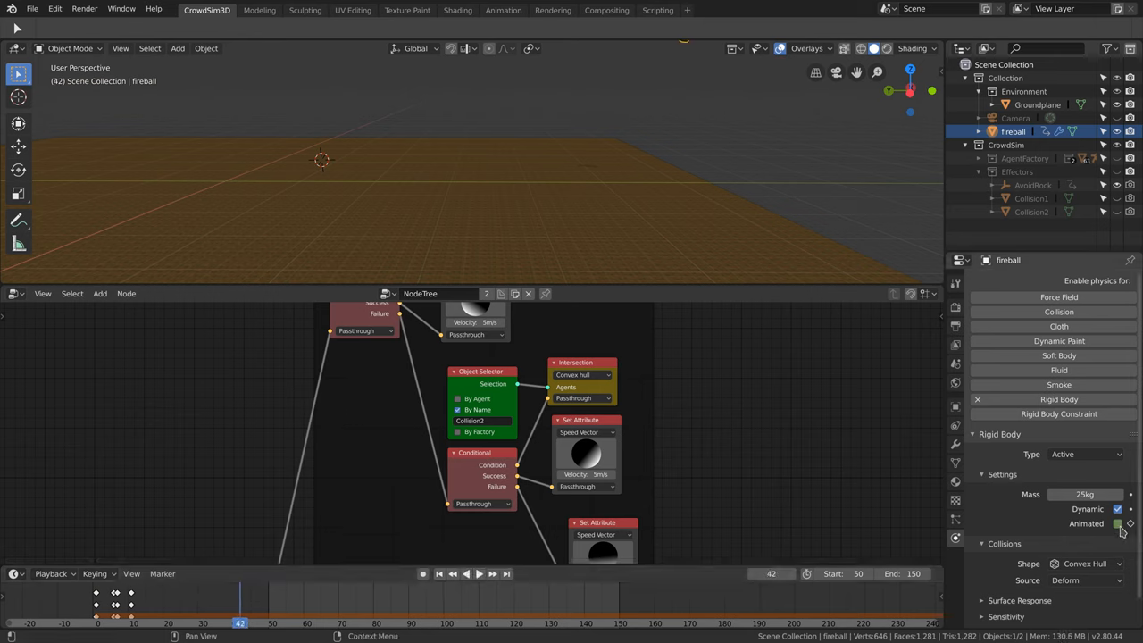
mouse_move(1118, 523)
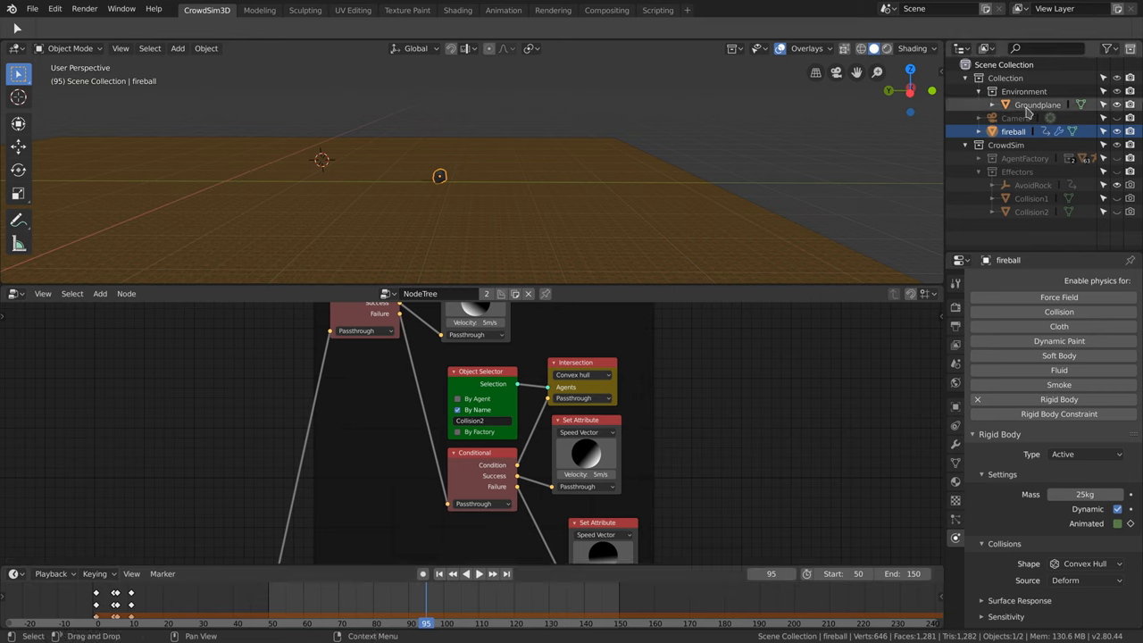
mouse_move(1032, 114)
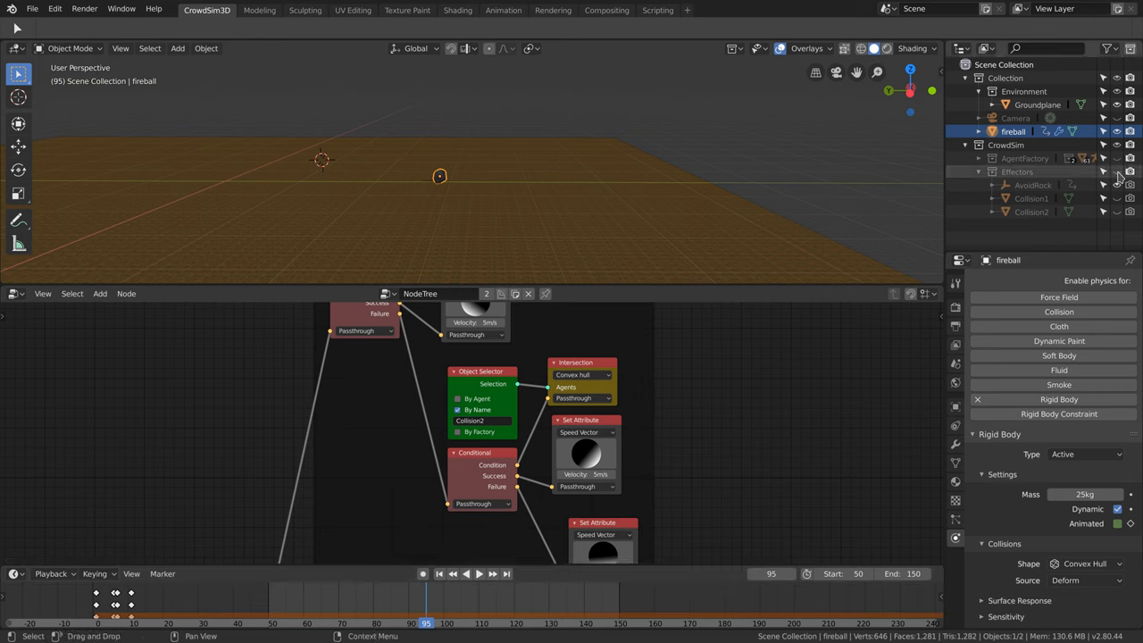
mouse_move(1104, 172)
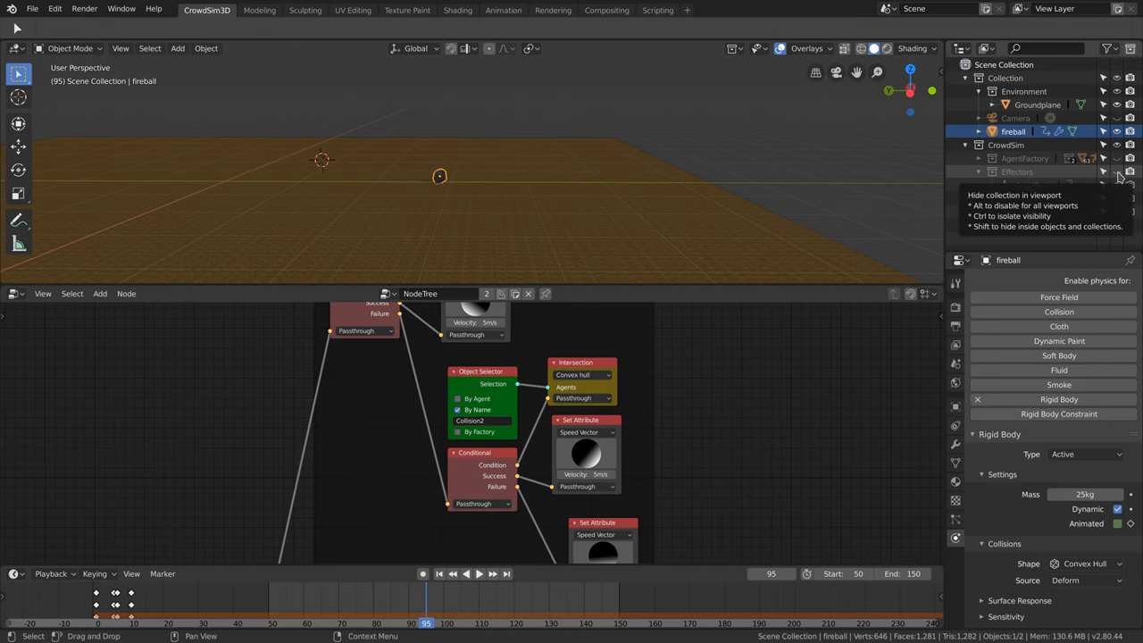
left_click(979, 172)
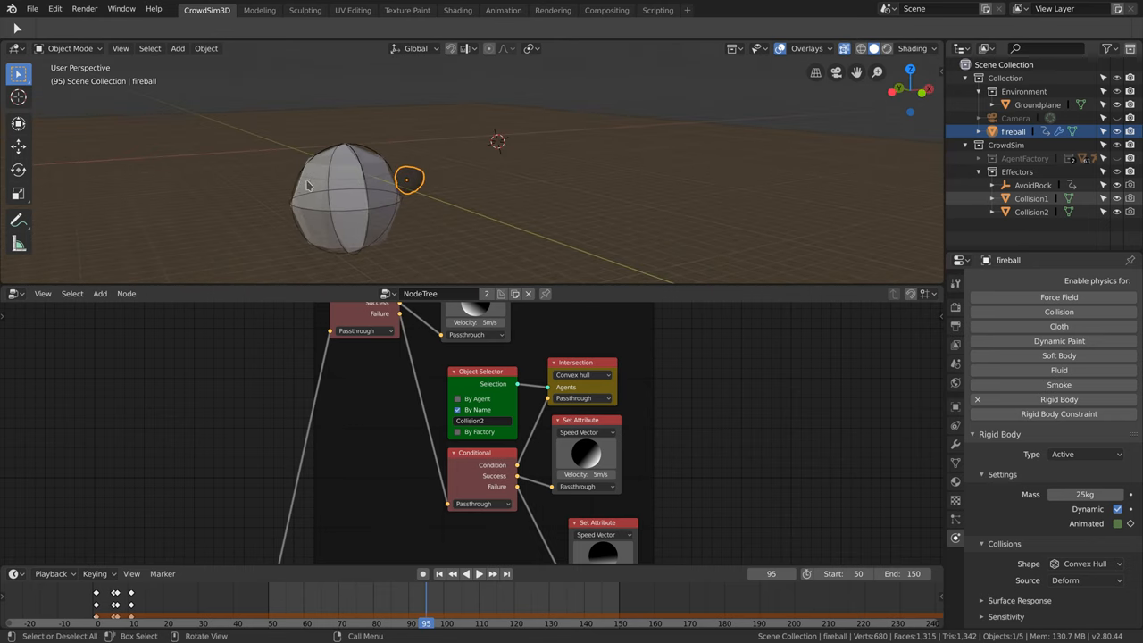
mouse_move(323, 197)
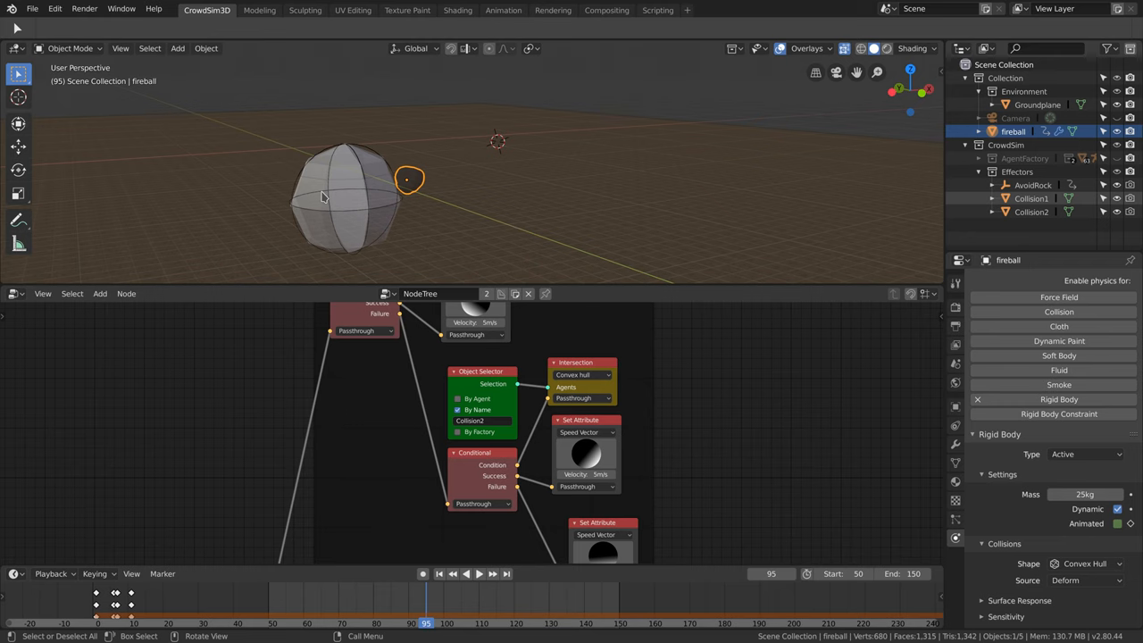
mouse_move(313, 173)
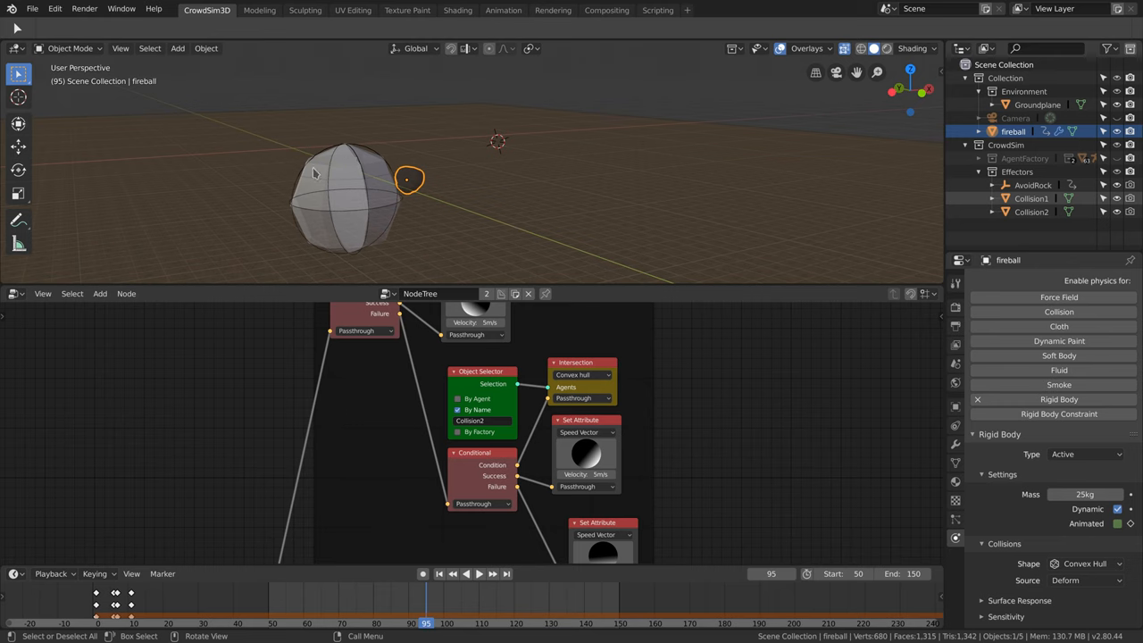
mouse_move(328, 218)
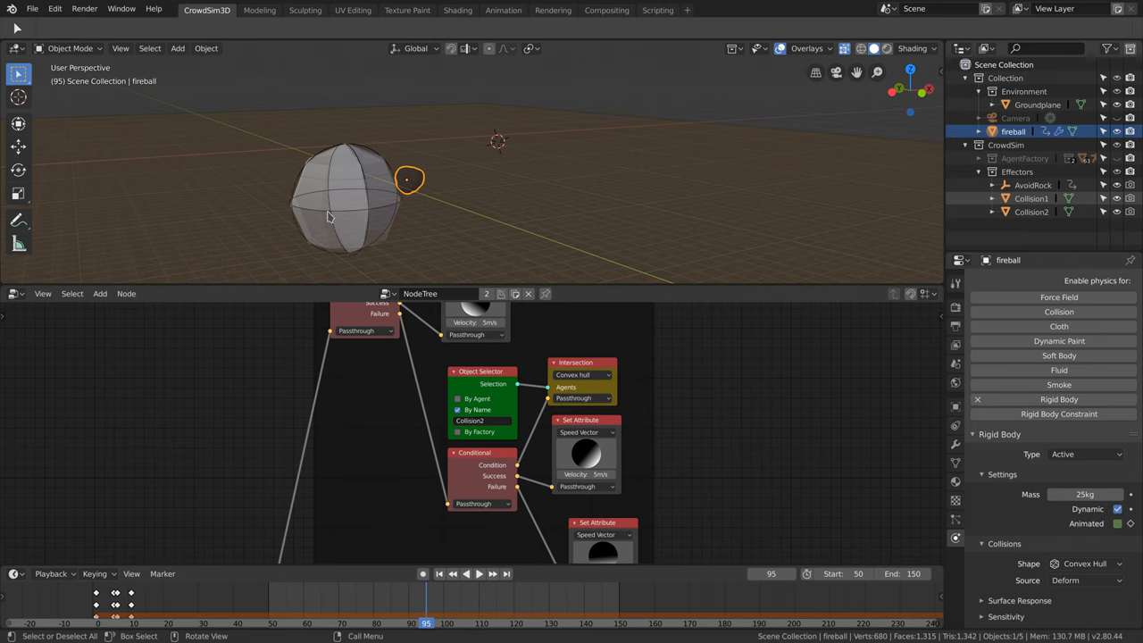
mouse_move(350, 209)
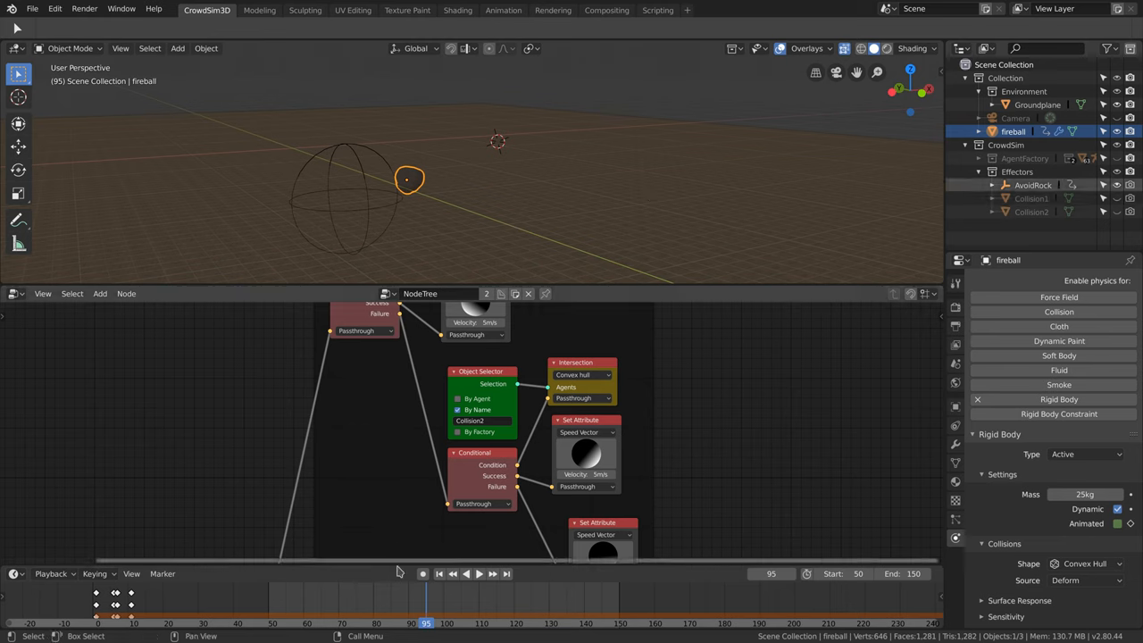
Unhide the AgentFactory collection so the crowd agents appear near the AvoidRock sphere
left_click(1032, 184)
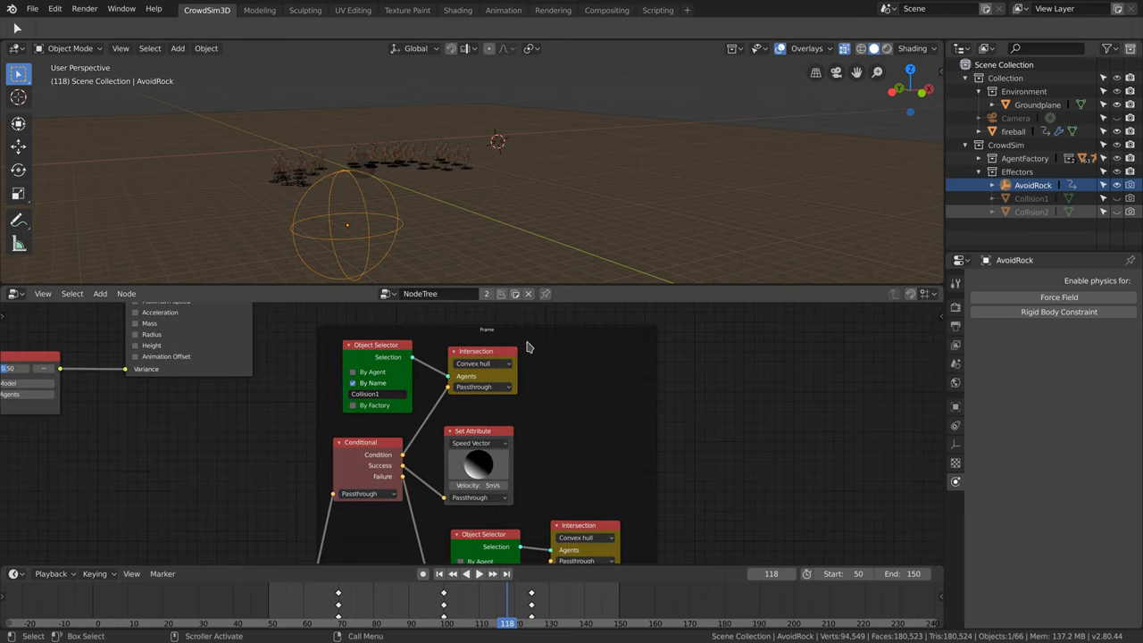
mouse_move(473, 349)
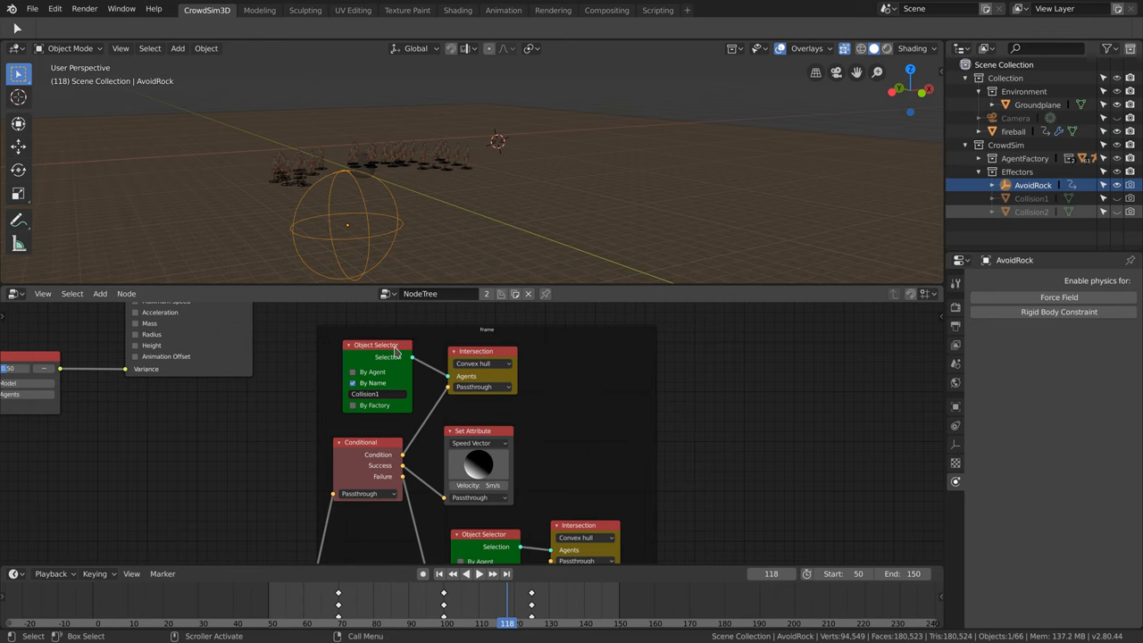
mouse_move(366, 395)
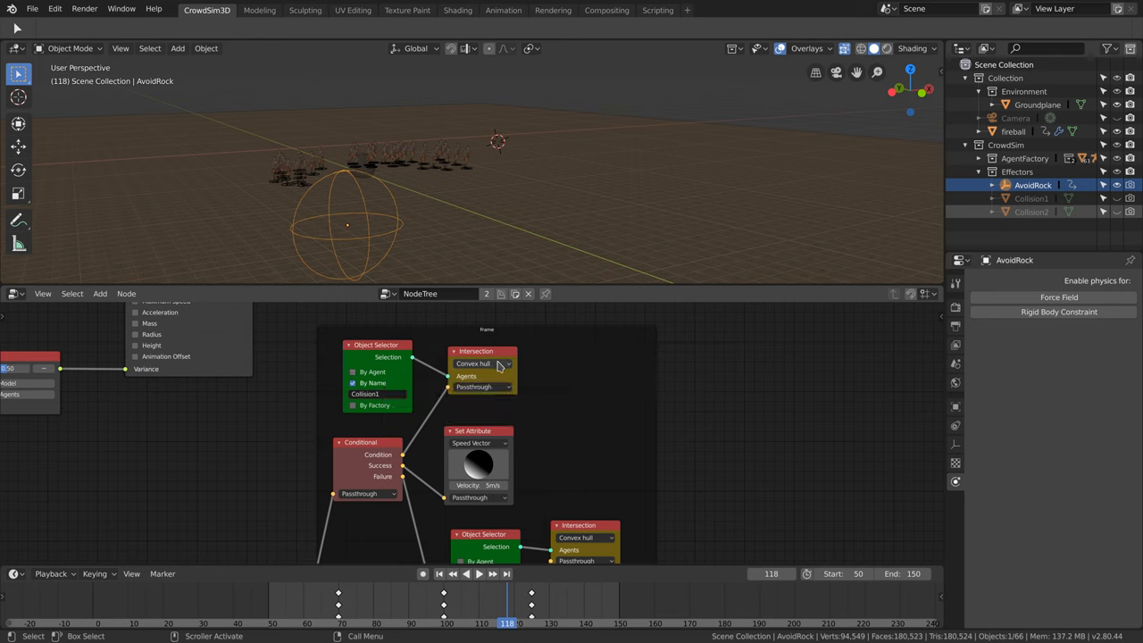
mouse_move(500, 364)
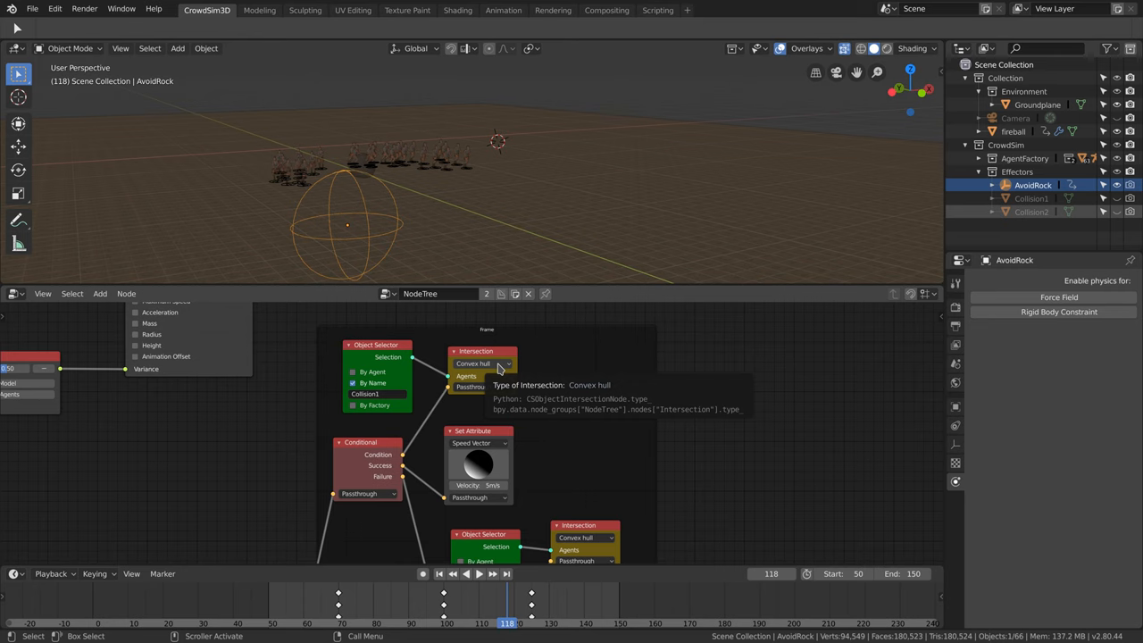
mouse_move(375, 521)
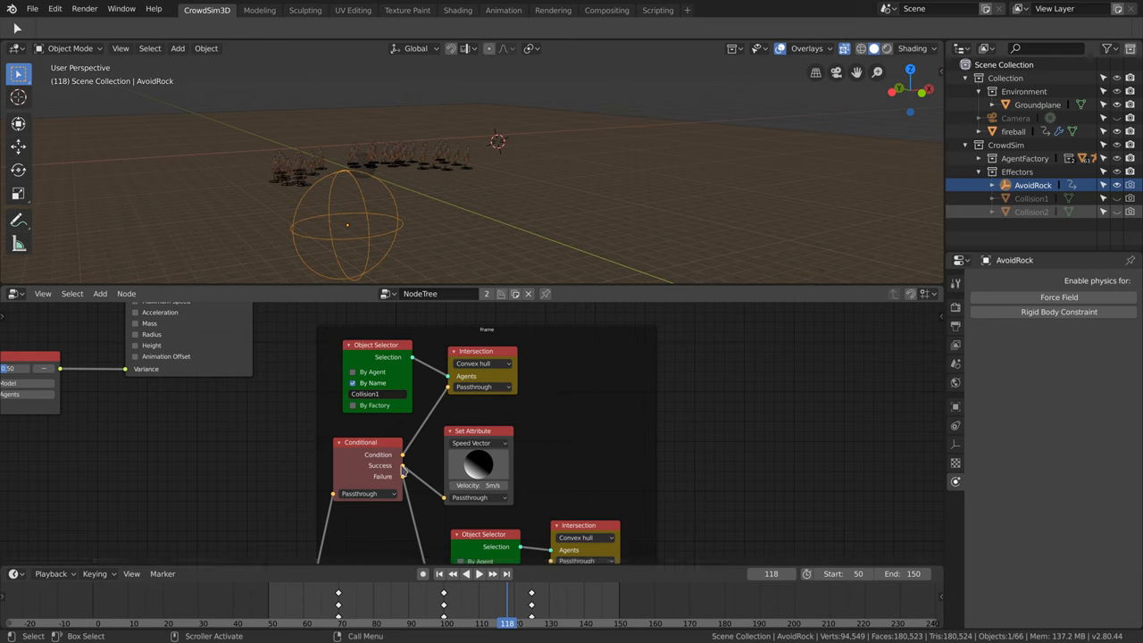
mouse_move(475, 437)
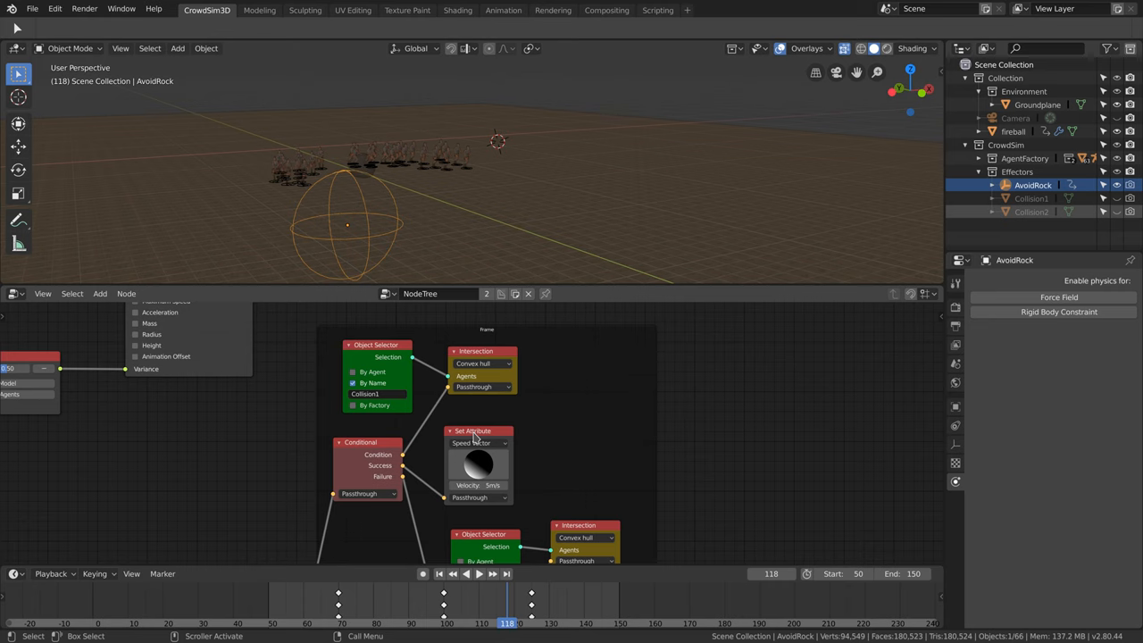
mouse_move(572, 454)
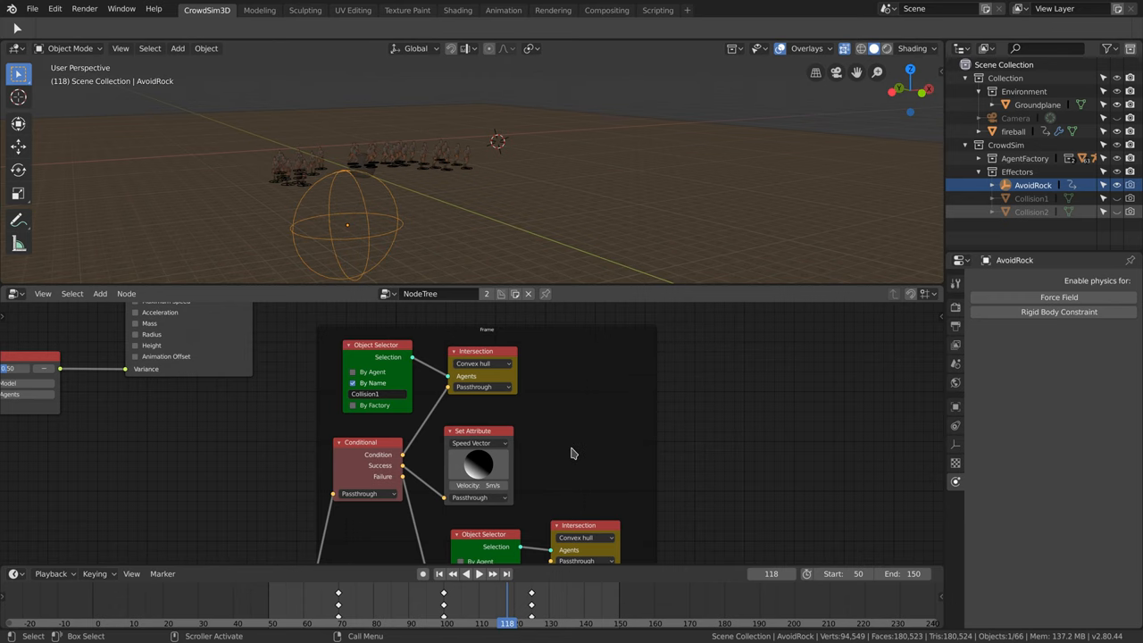
mouse_move(575, 472)
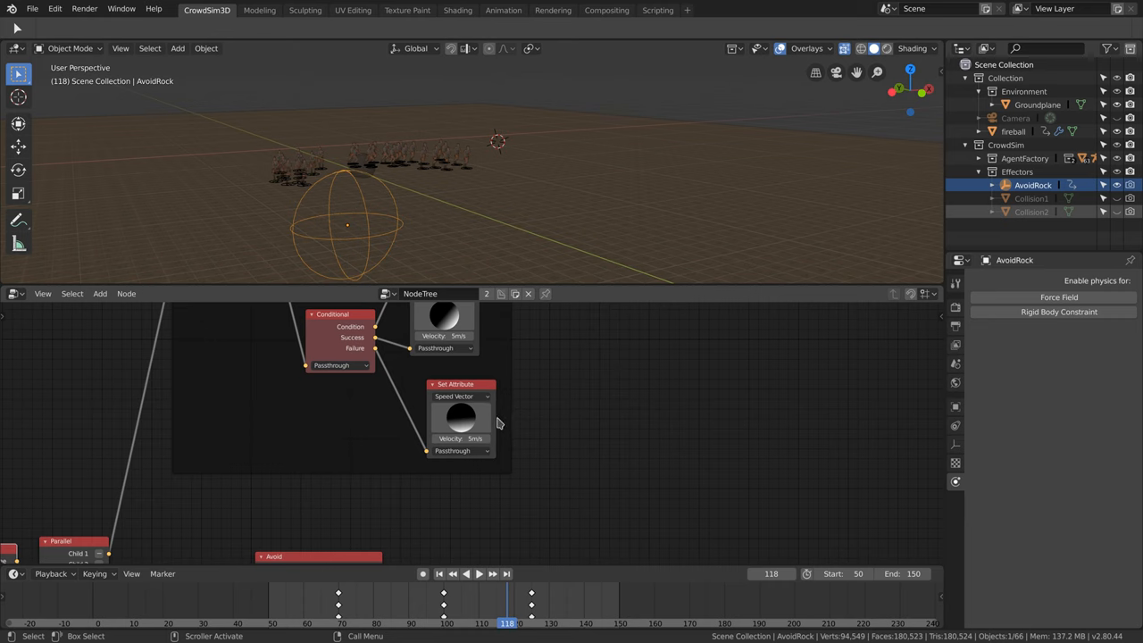
mouse_move(216, 516)
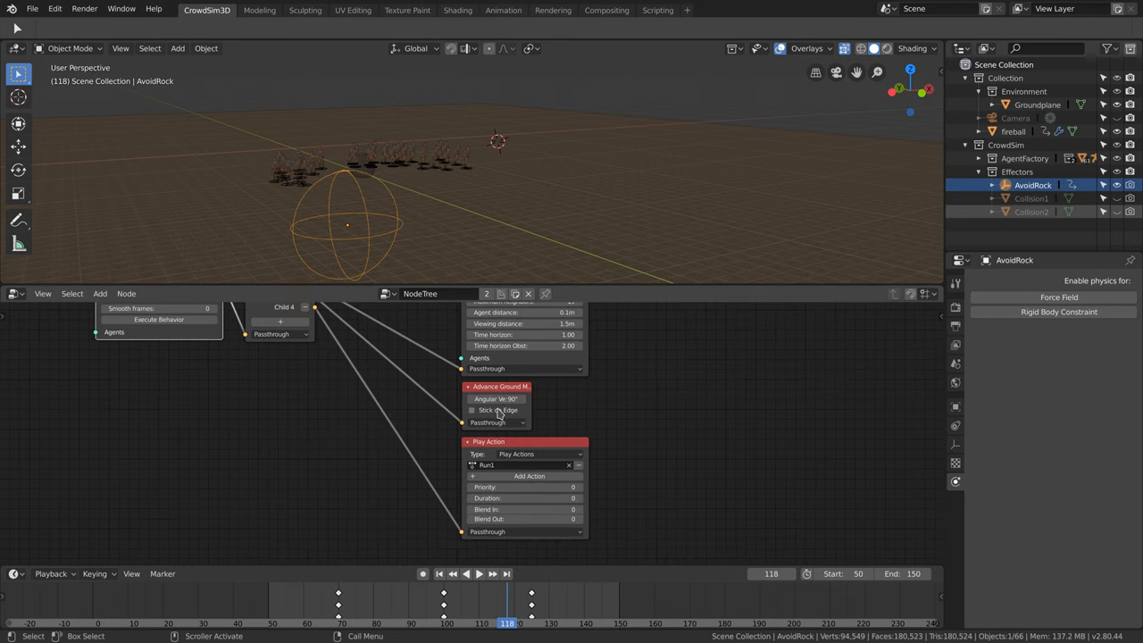
mouse_move(575, 450)
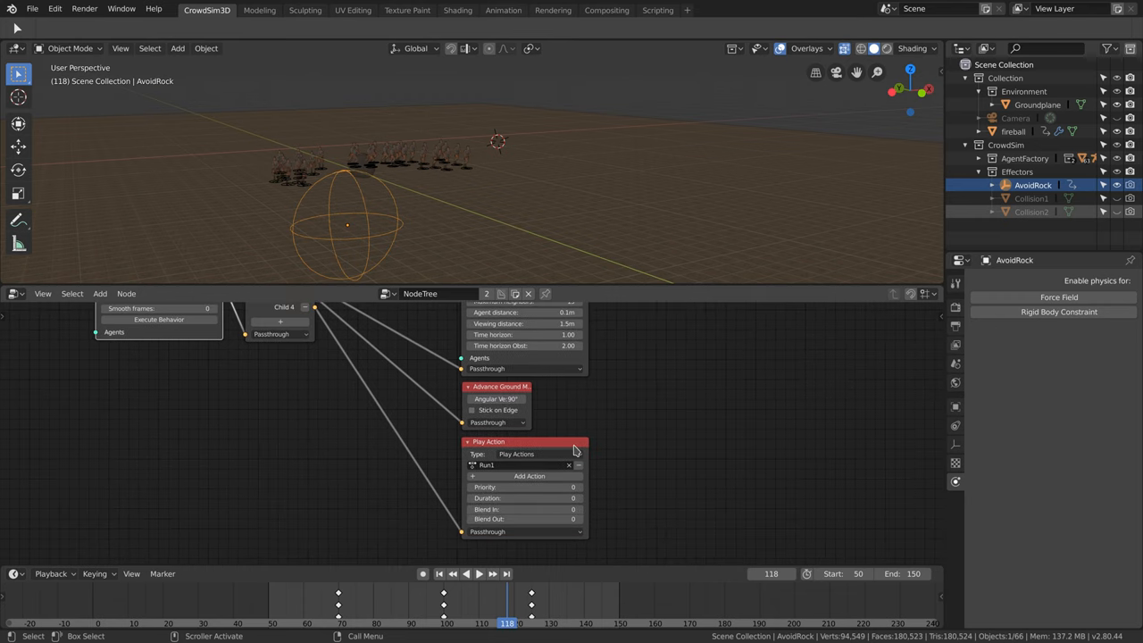